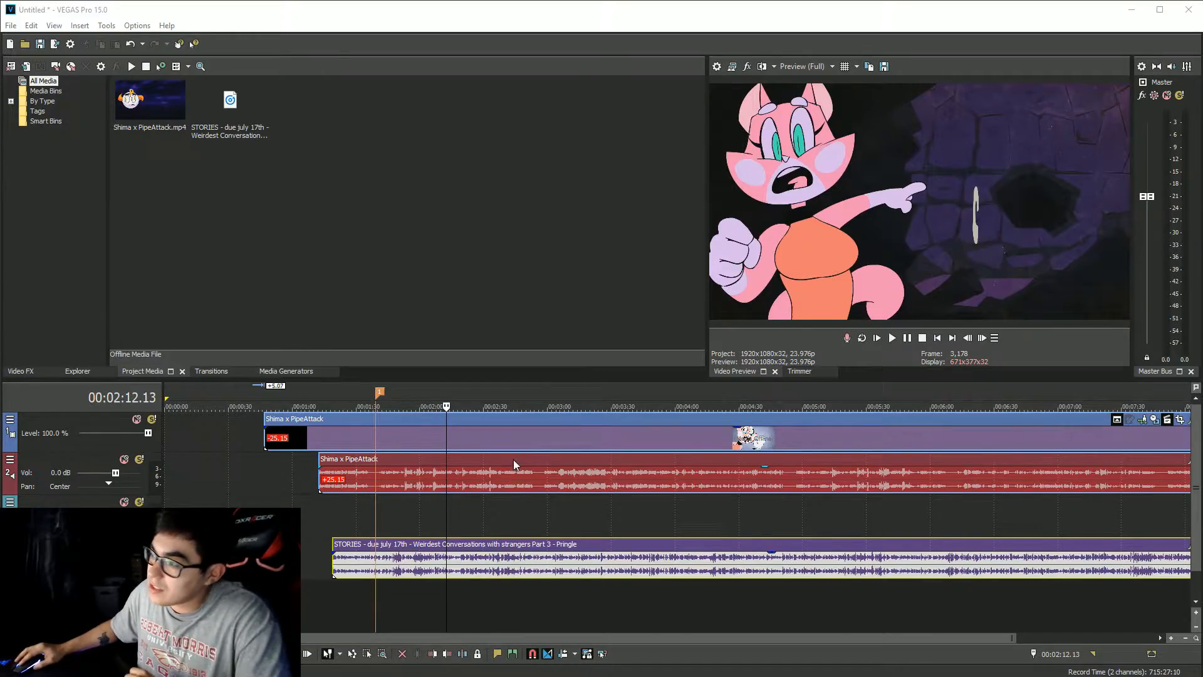
Drag the video, story audio and song events along the timeline, widening the video-audio offset.
click(525, 406)
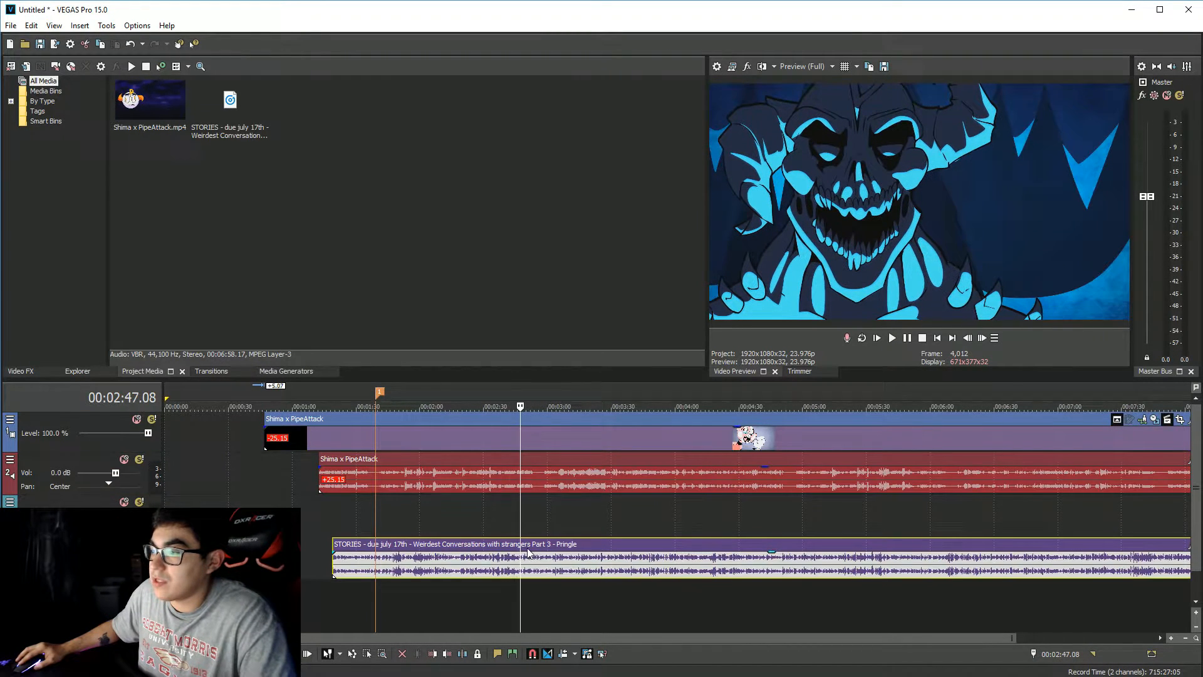
click(490, 406)
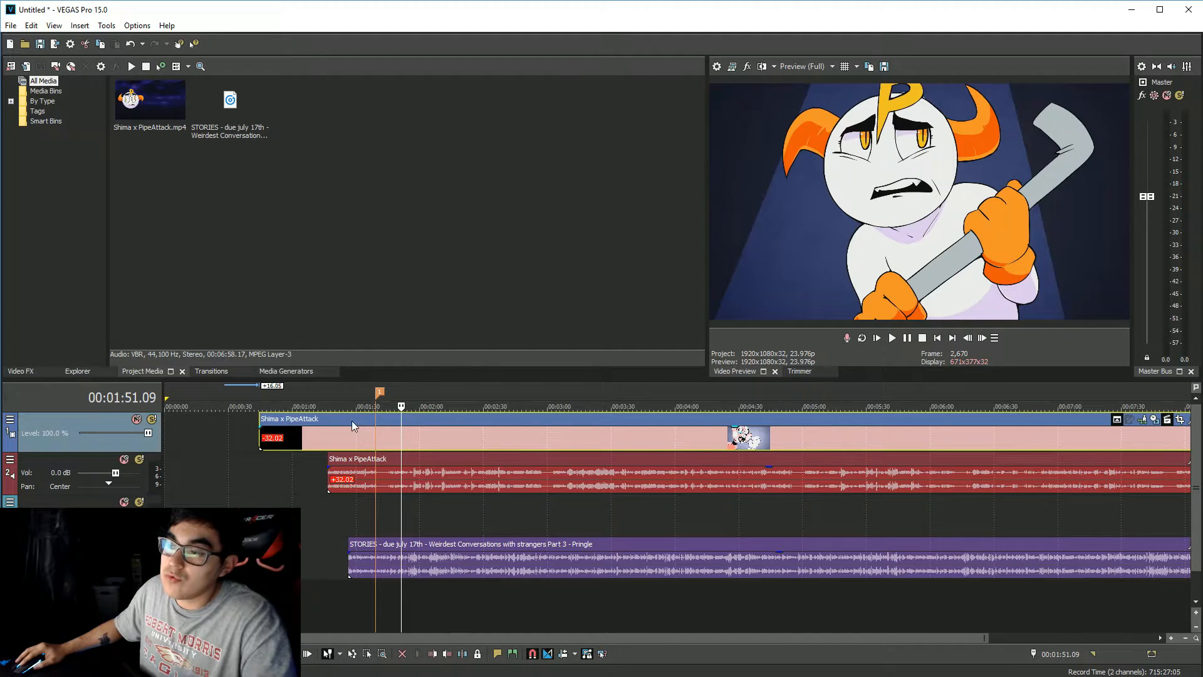
click(375, 407)
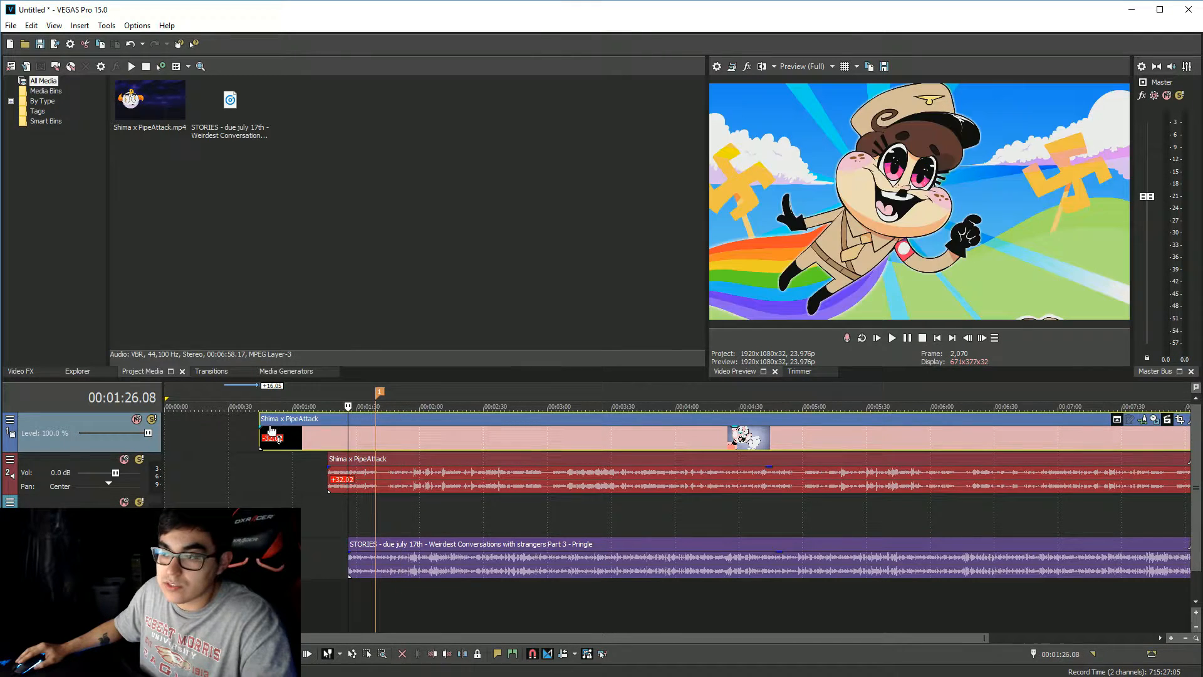